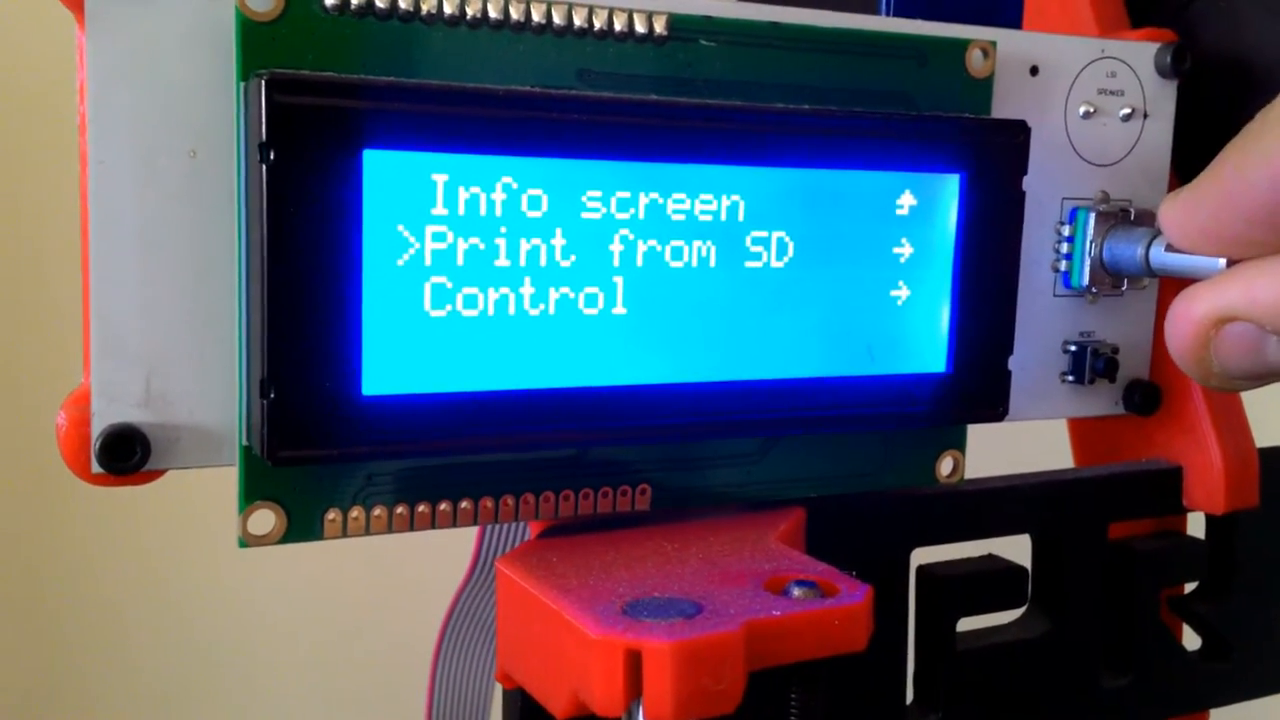
- Open the SD card file list from Print from SD, showing 2 corners.gcode and botao_parte1.gcode
{"action": "left_click", "coordinate": [1090, 250]}
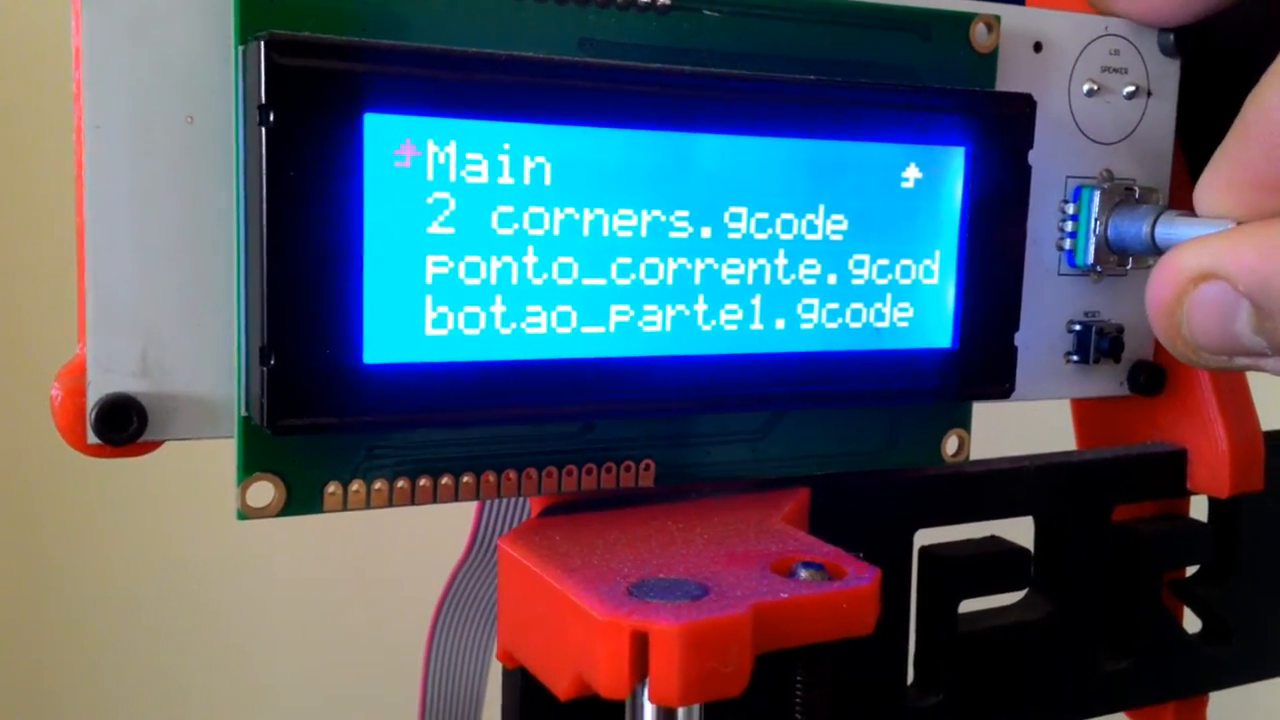